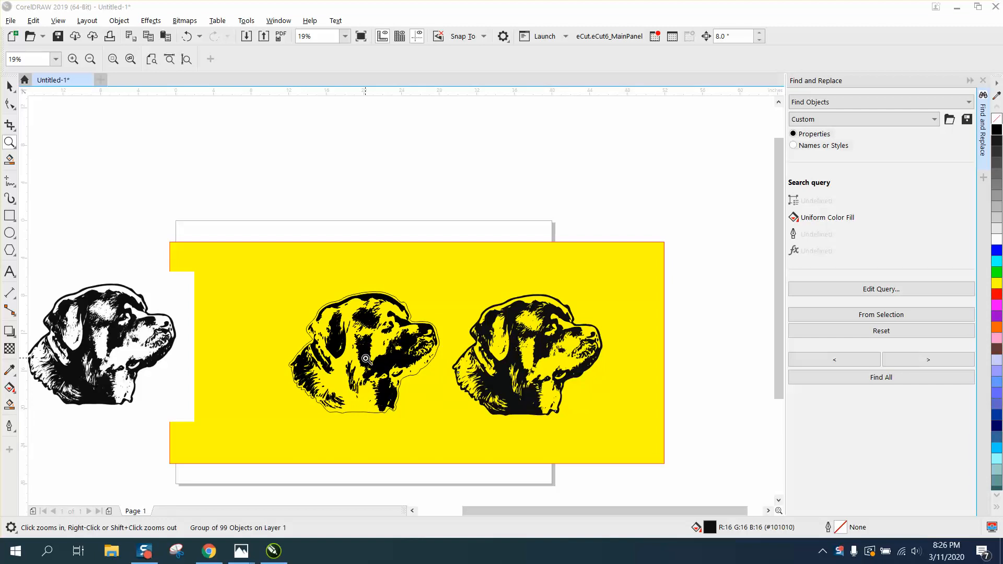
{"action": "mouse_move", "coordinate": [399, 353]}
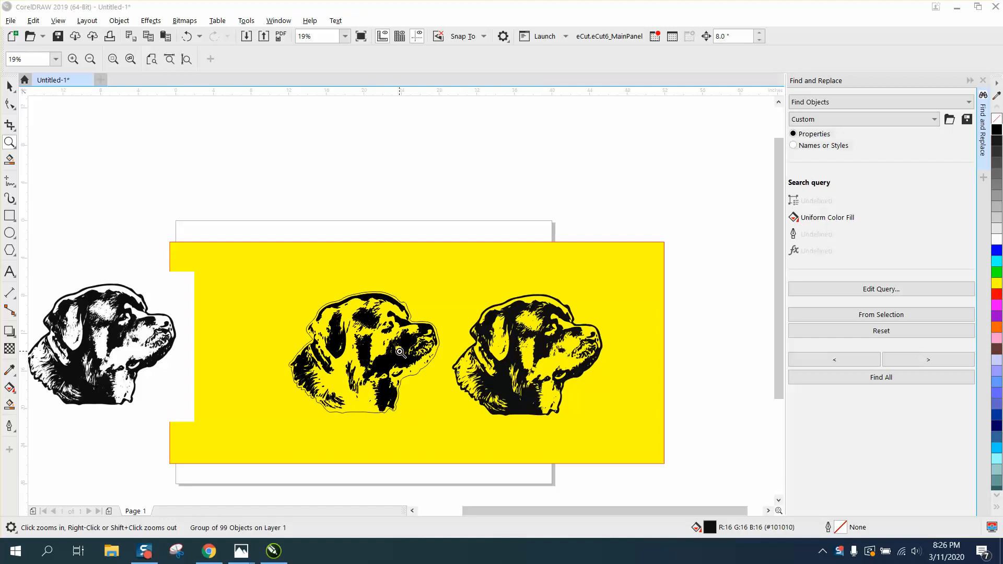
{"action": "mouse_move", "coordinate": [349, 348]}
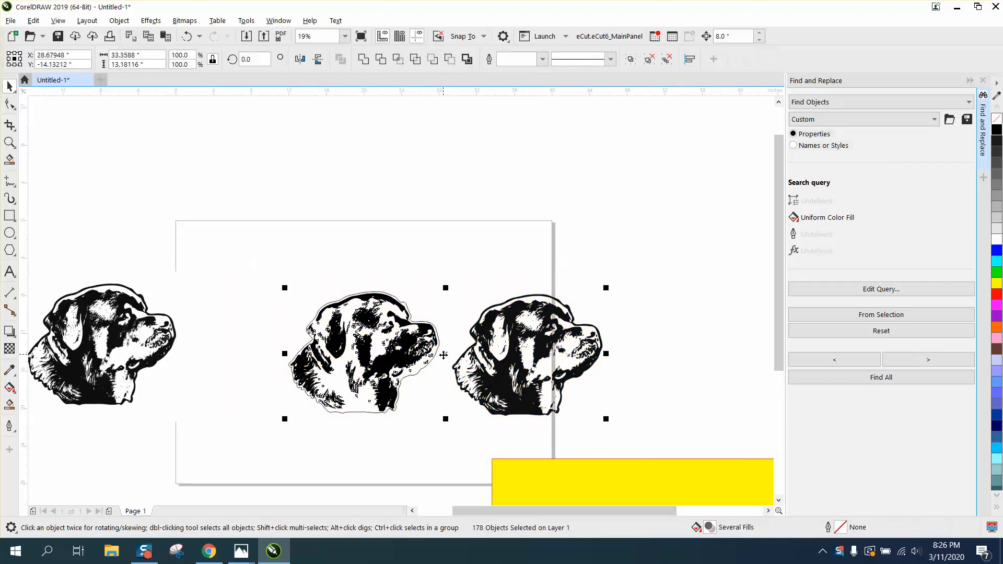
- Move the two traced heads above the page and place the bitmap on the yellow template
{"action": "left_click_drag", "start_coordinate": [365, 353], "coordinate": [365, 156]}
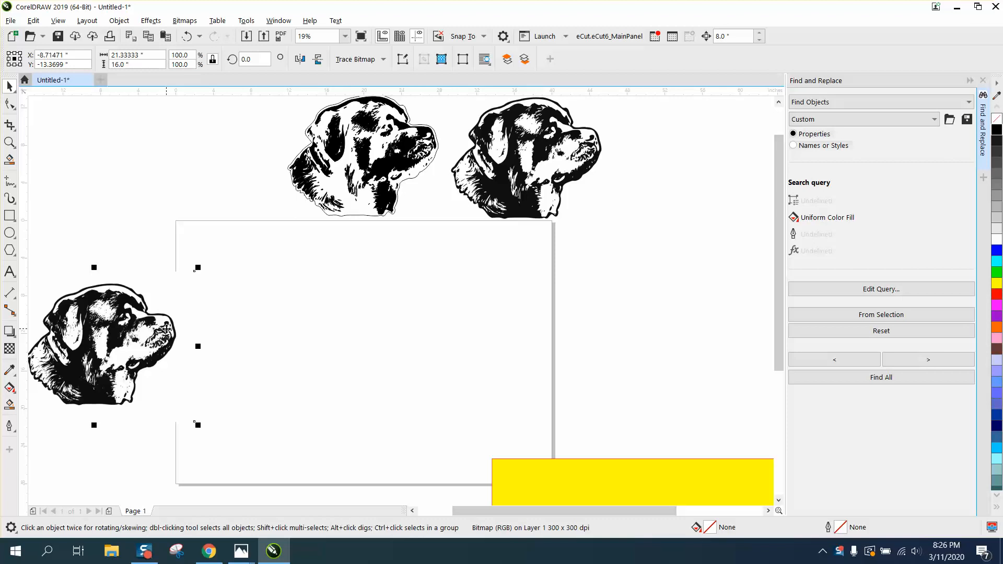
{"action": "left_click_drag", "start_coordinate": [102, 346], "coordinate": [375, 362]}
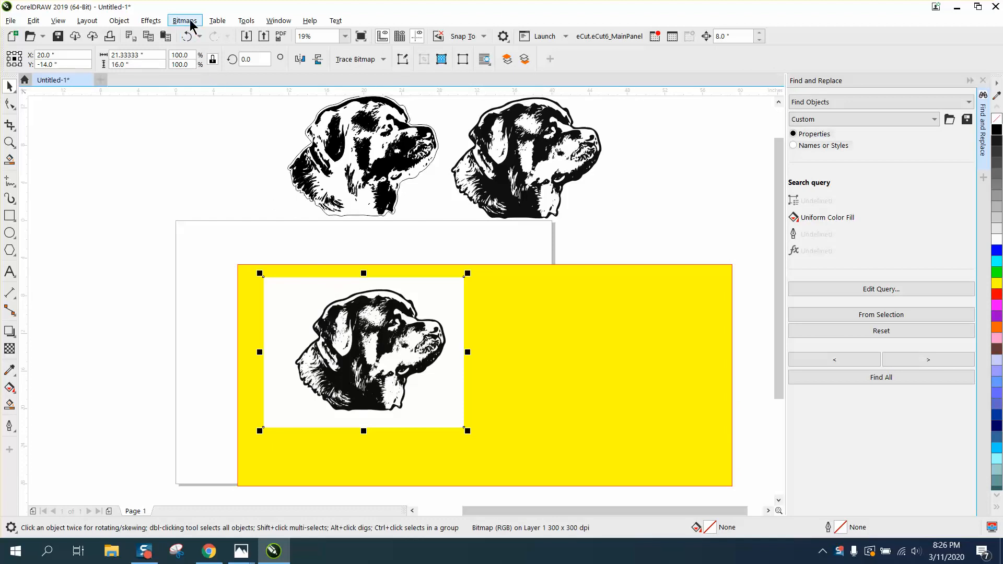
- Run Bitmaps > Outline Trace with Reduce bitmap and accept the PowerTRACE result as vectors
{"action": "left_click", "coordinate": [184, 20]}
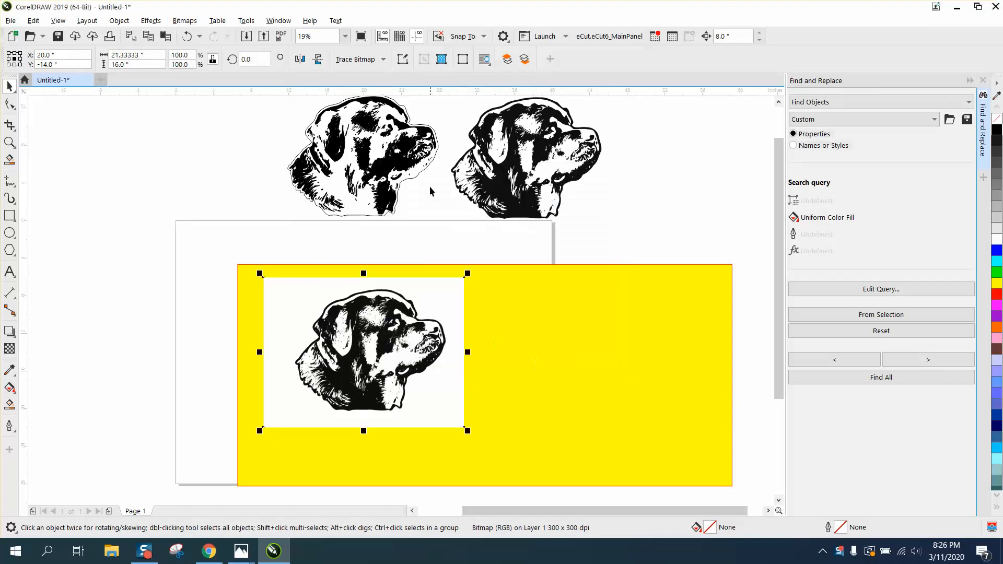
{"action": "left_click", "coordinate": [357, 58]}
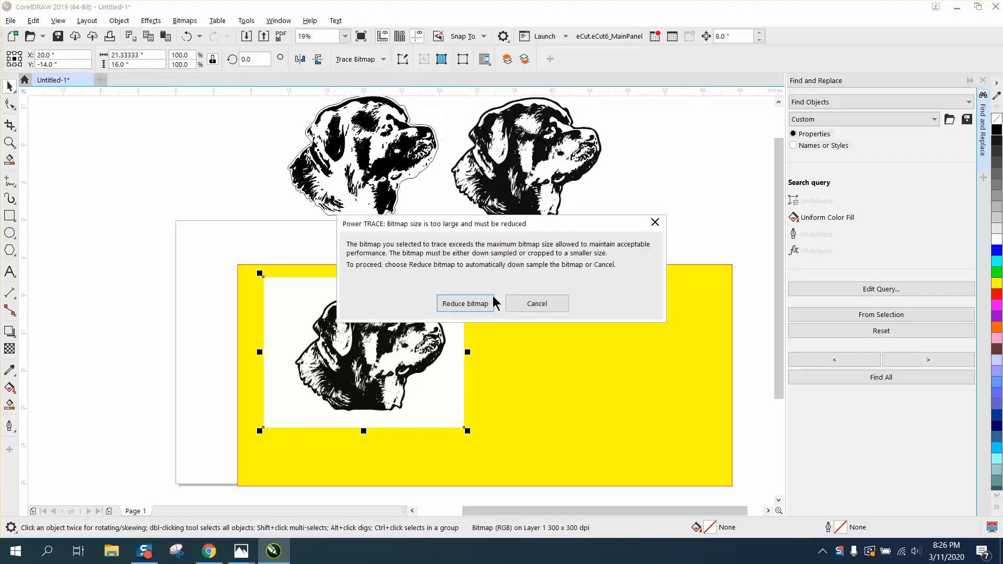
{"action": "left_click", "coordinate": [465, 303]}
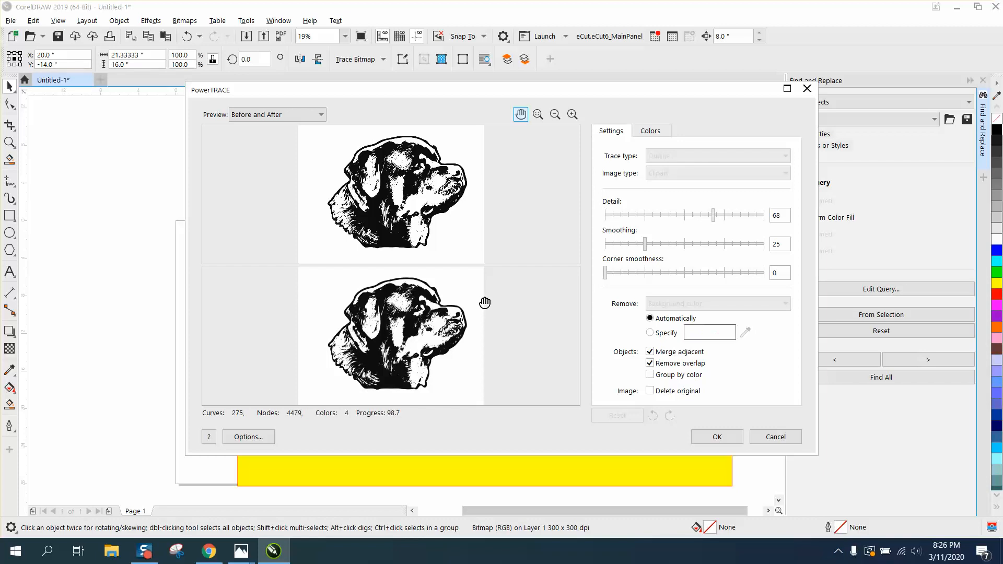
{"action": "left_click", "coordinate": [716, 436]}
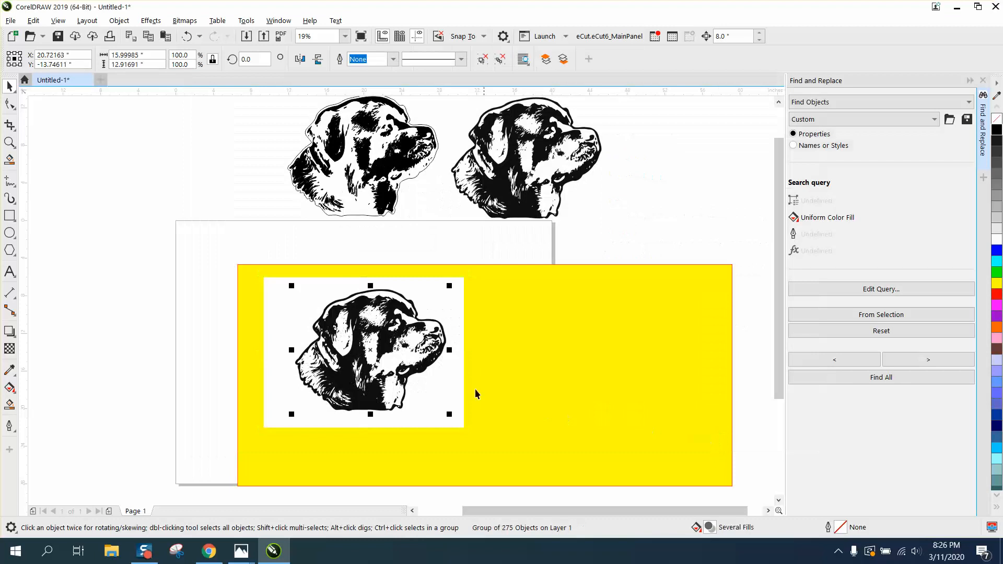
- Move the original bitmap off the template so the traced head sits alone on yellow
{"action": "left_click_drag", "start_coordinate": [362, 352], "coordinate": [565, 354]}
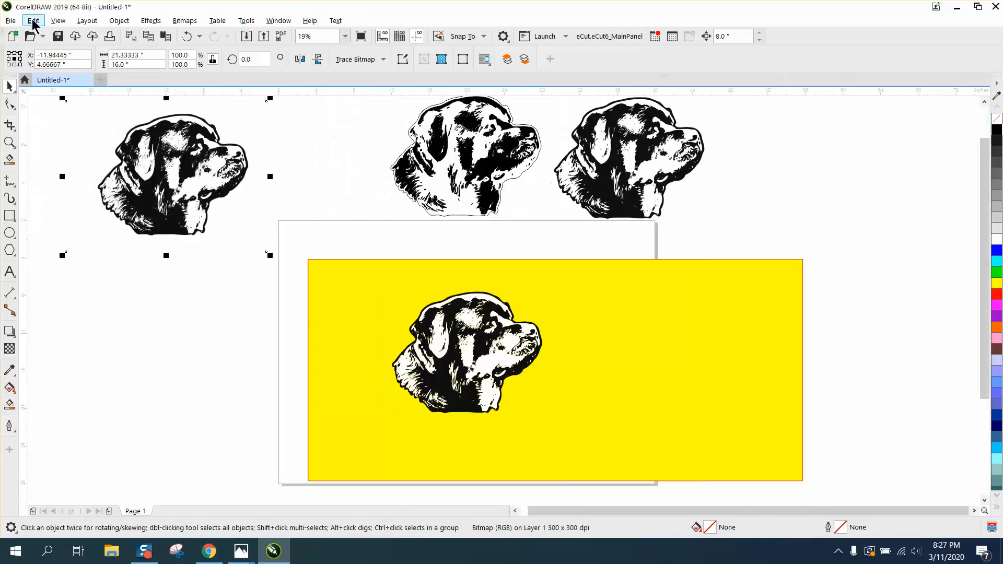
- Define a Find and Replace query for Uniform Color Fill, sampling the near-black from the artwork
{"action": "left_click", "coordinate": [33, 21]}
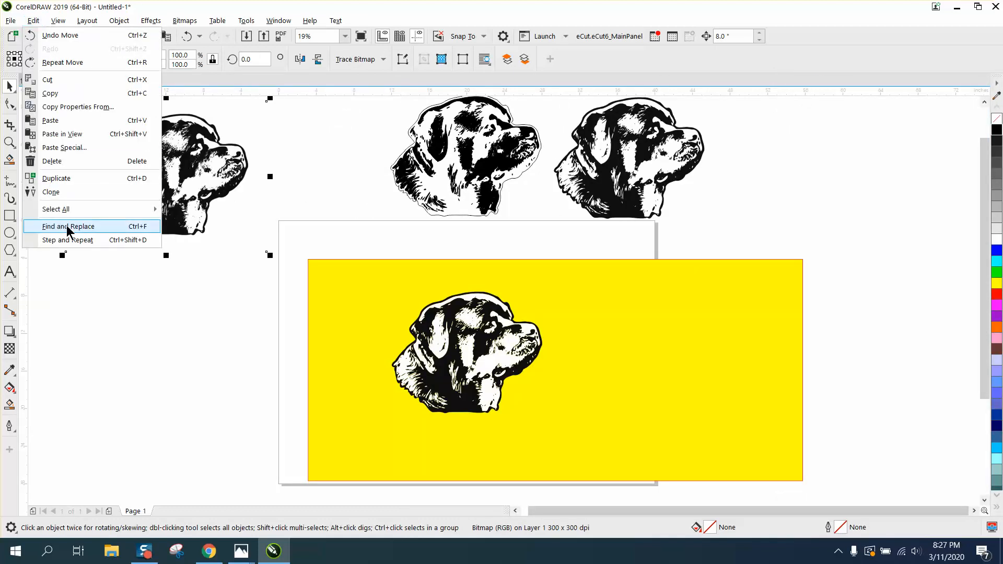
{"action": "left_click", "coordinate": [67, 227]}
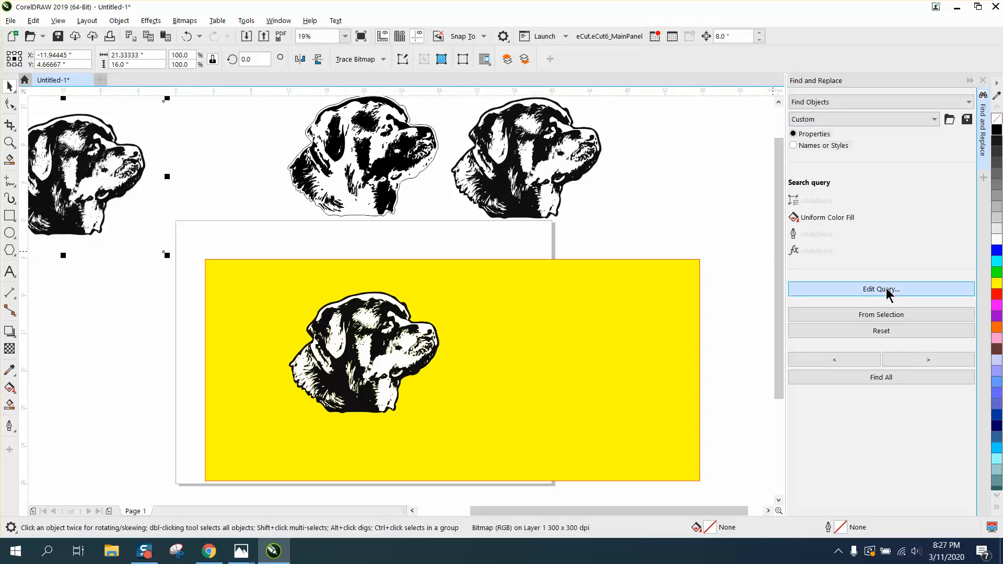
{"action": "left_click", "coordinate": [880, 289]}
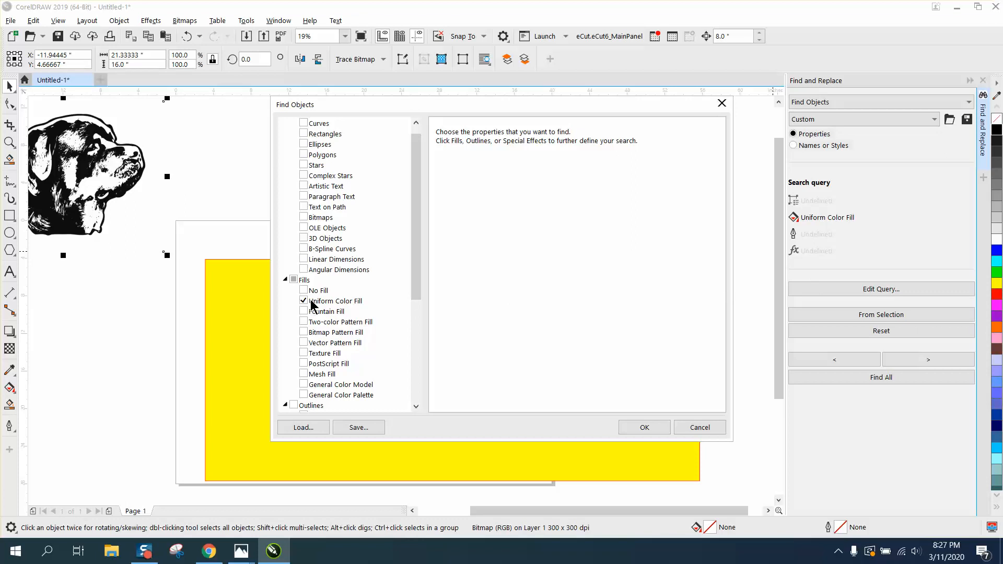
{"action": "mouse_move", "coordinate": [317, 306]}
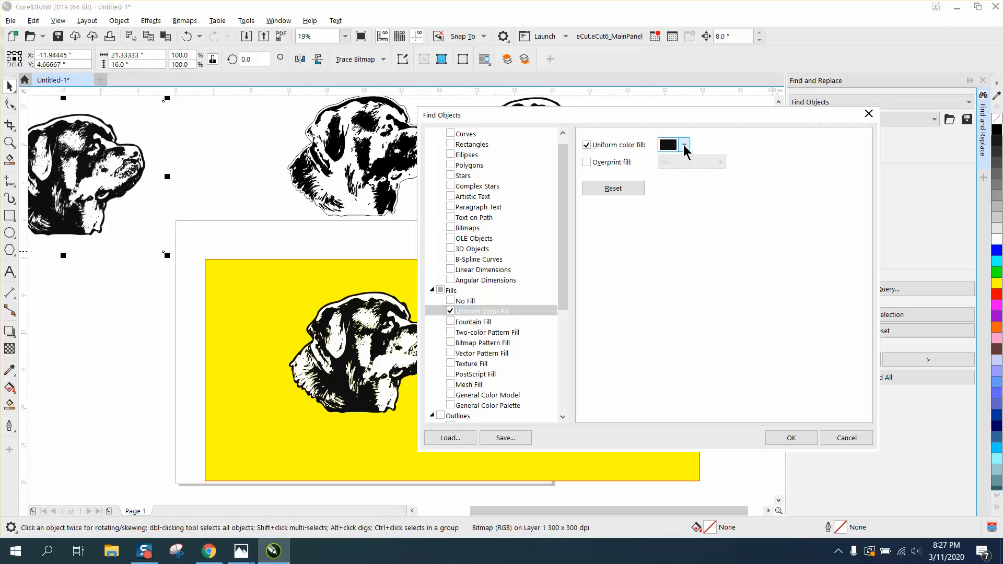
{"action": "left_click", "coordinate": [683, 144]}
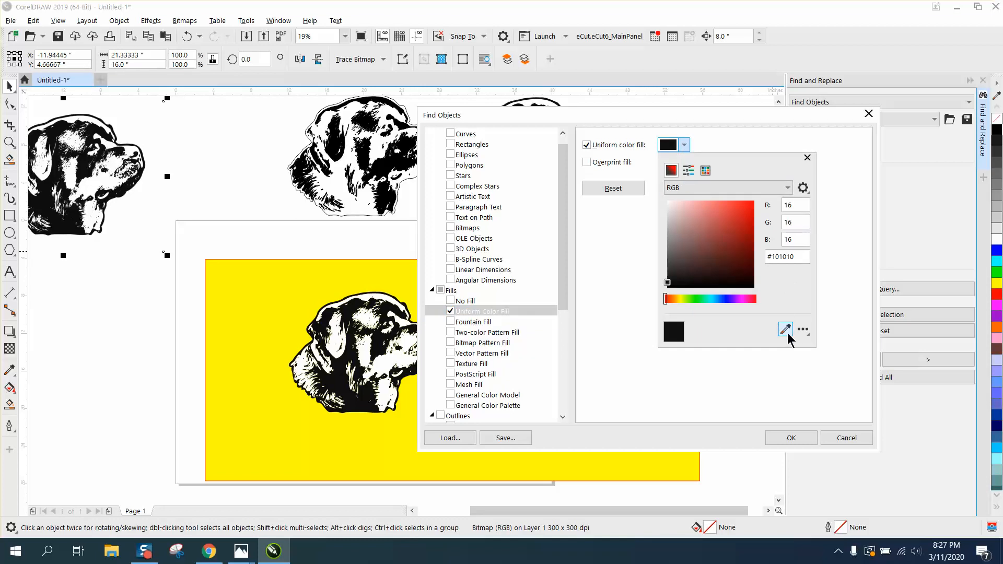
{"action": "left_click", "coordinate": [786, 329]}
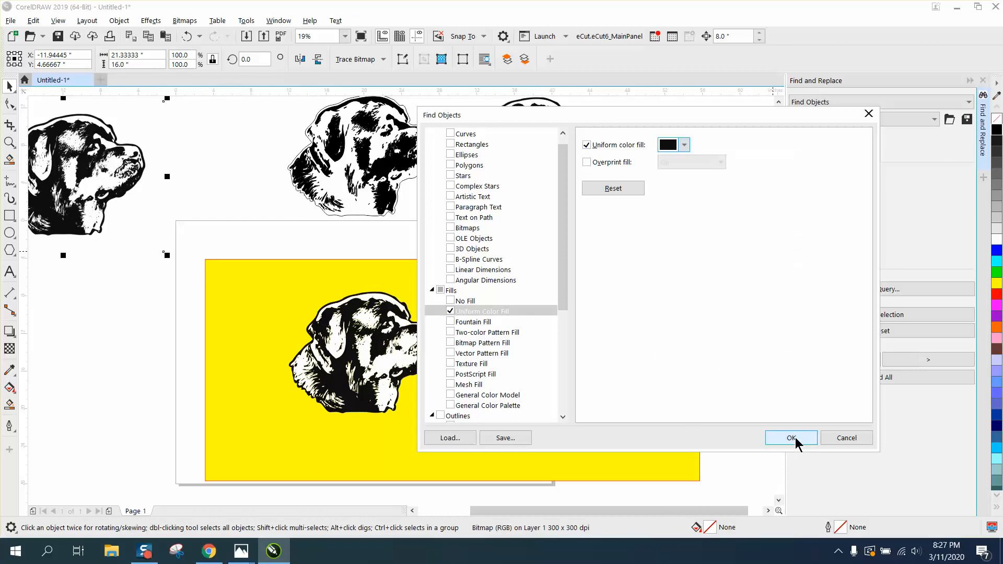
{"action": "left_click", "coordinate": [791, 438]}
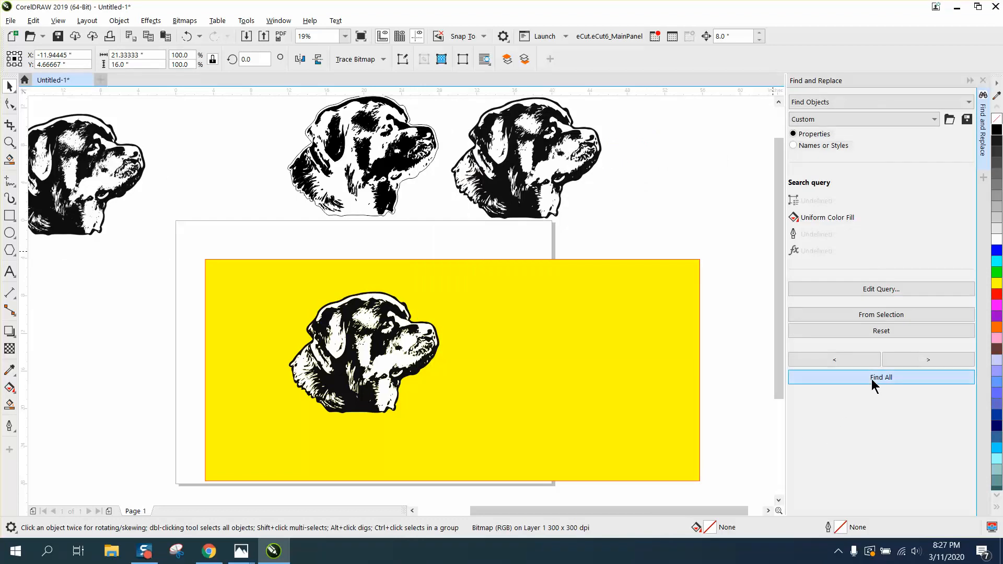
- Find All to select the 99 black-filled curves, then select the whole traced group
{"action": "left_click", "coordinate": [880, 377]}
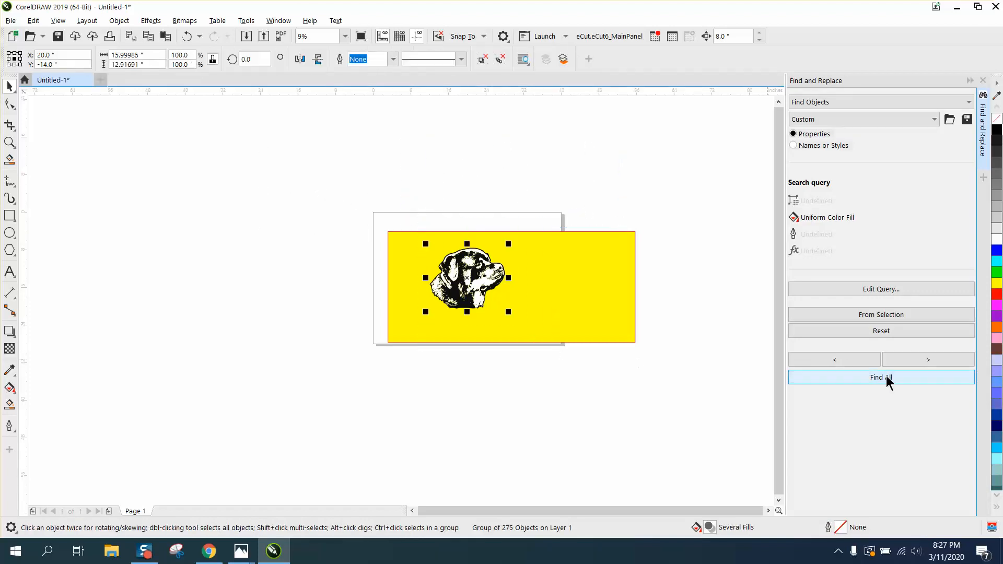
{"action": "left_click", "coordinate": [881, 377]}
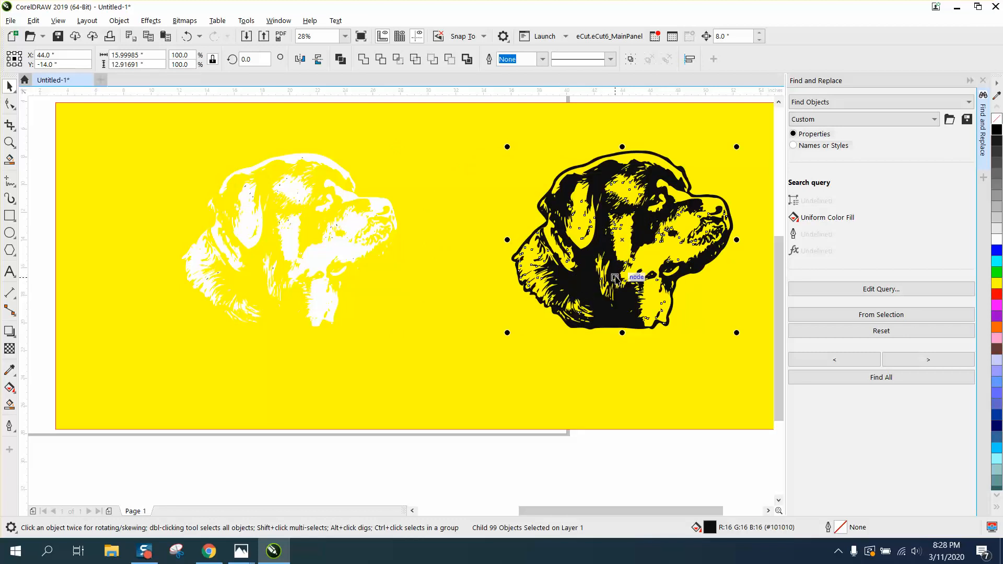
{"action": "mouse_move", "coordinate": [390, 241]}
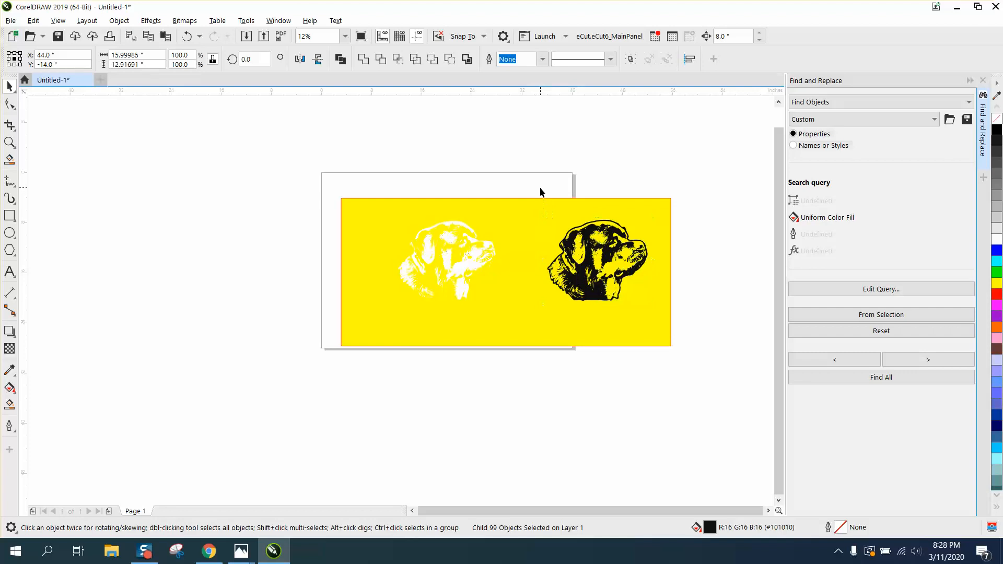
{"action": "left_click", "coordinate": [598, 262]}
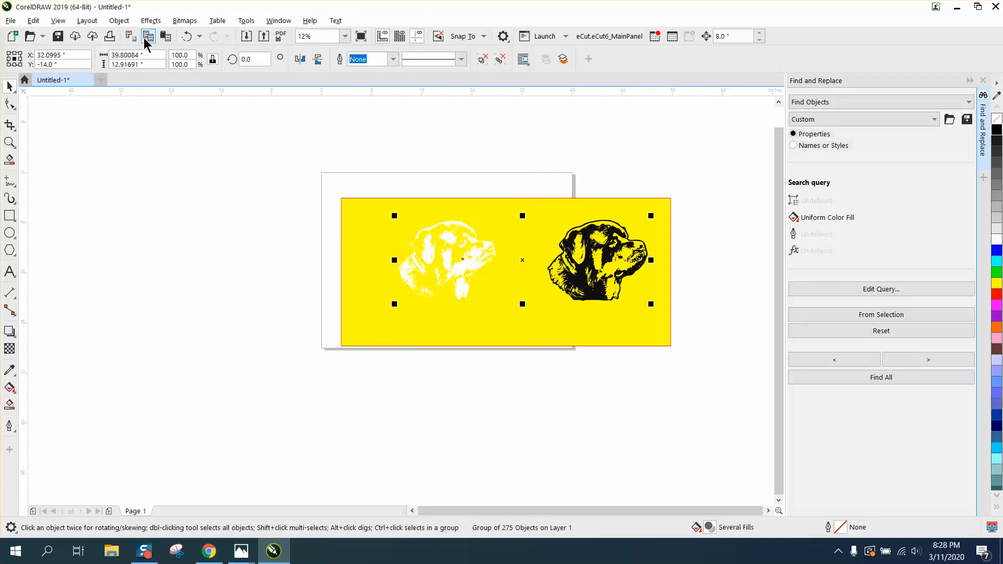
- Ungroup the traced artwork and select the black Rottweiler pieces
{"action": "left_click", "coordinate": [119, 21]}
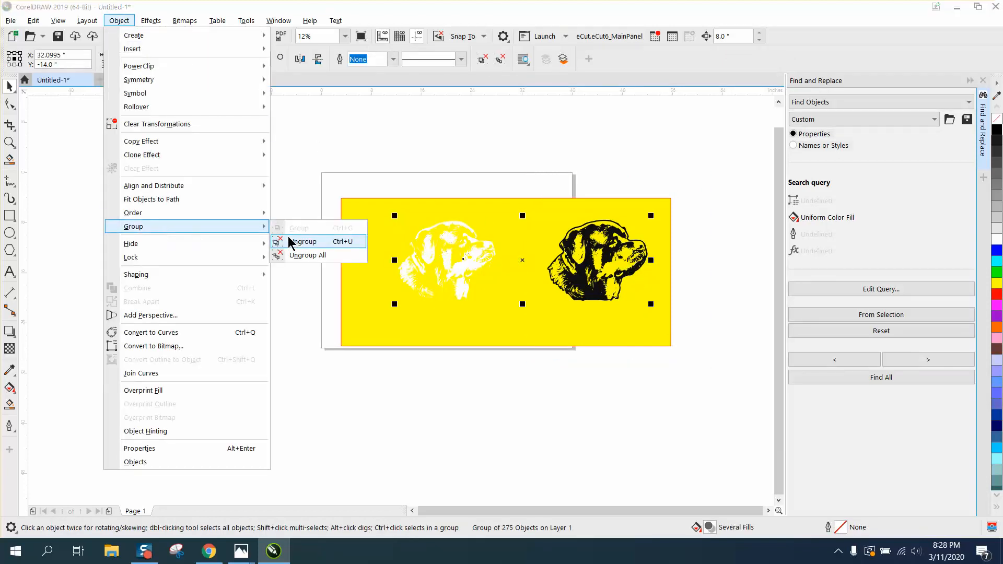
{"action": "left_click", "coordinate": [303, 242]}
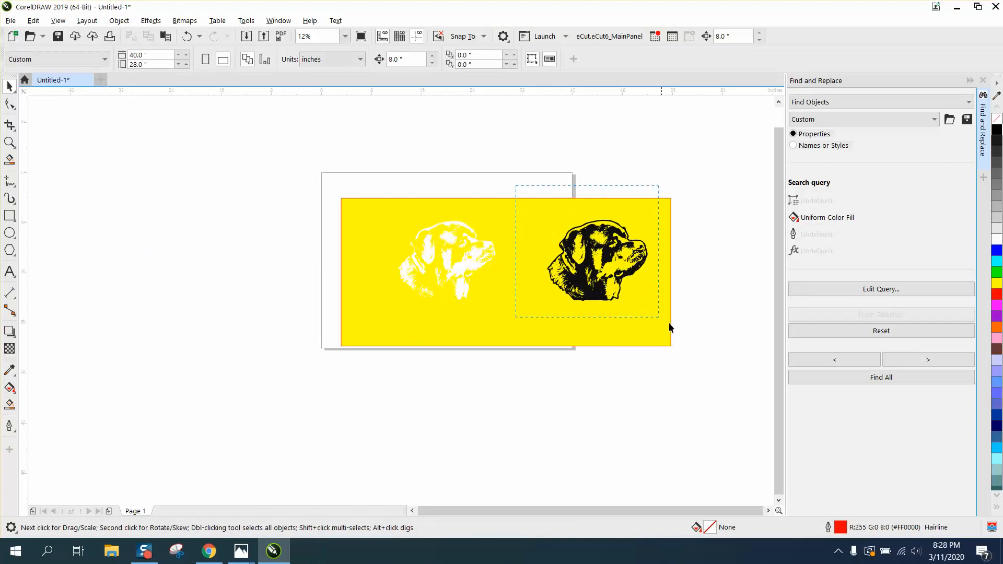
{"action": "left_click", "coordinate": [595, 259]}
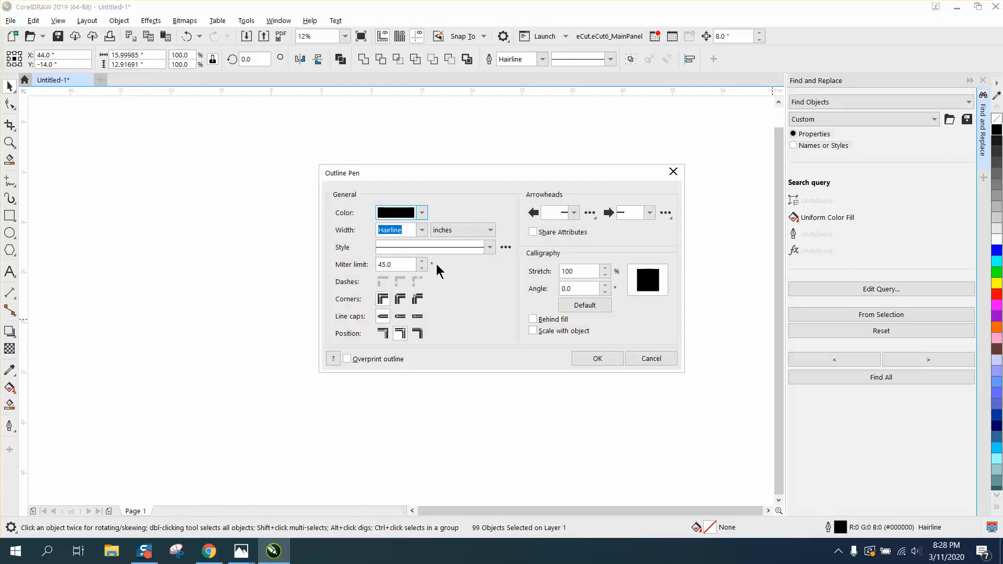
- Give the black pieces a 2 pt outline, undoing an accidental offset copy
{"action": "left_click", "coordinate": [421, 230]}
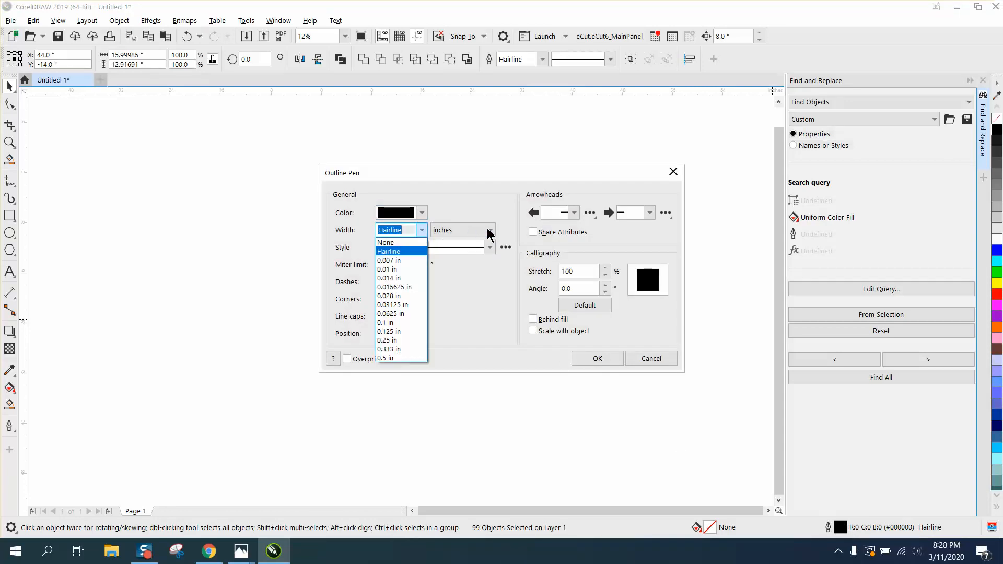
{"action": "left_click", "coordinate": [489, 230]}
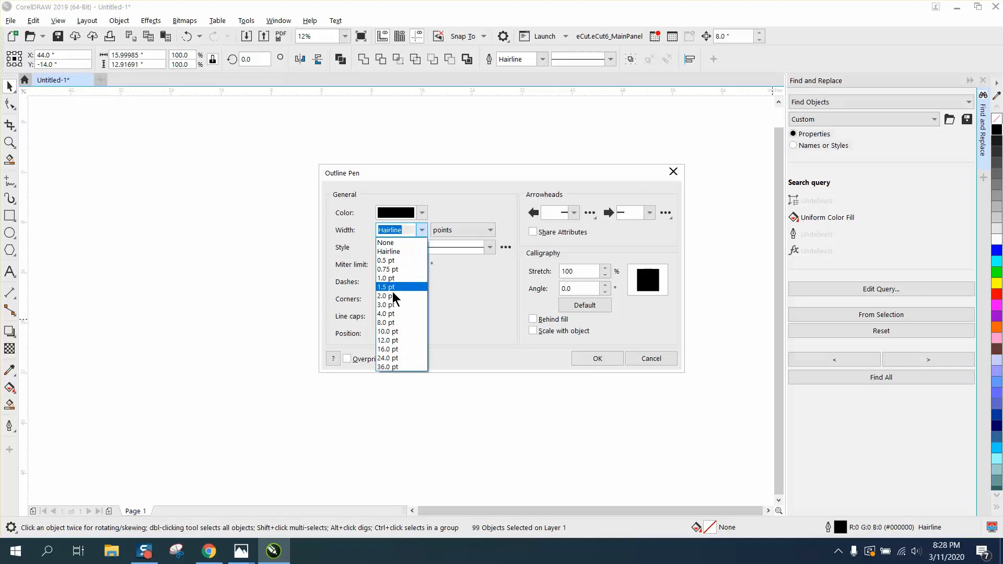
{"action": "left_click", "coordinate": [386, 296]}
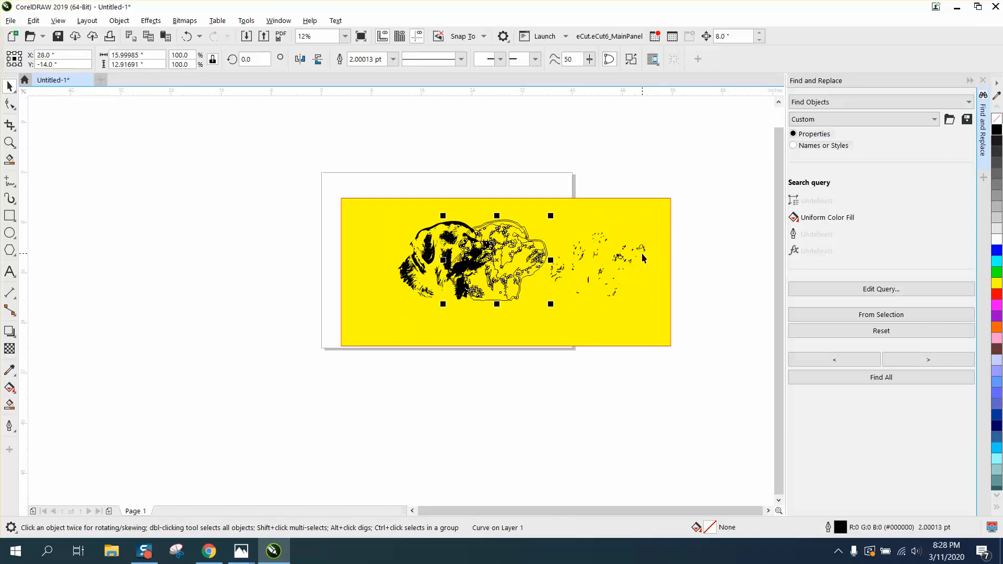
{"action": "left_click", "coordinate": [186, 35]}
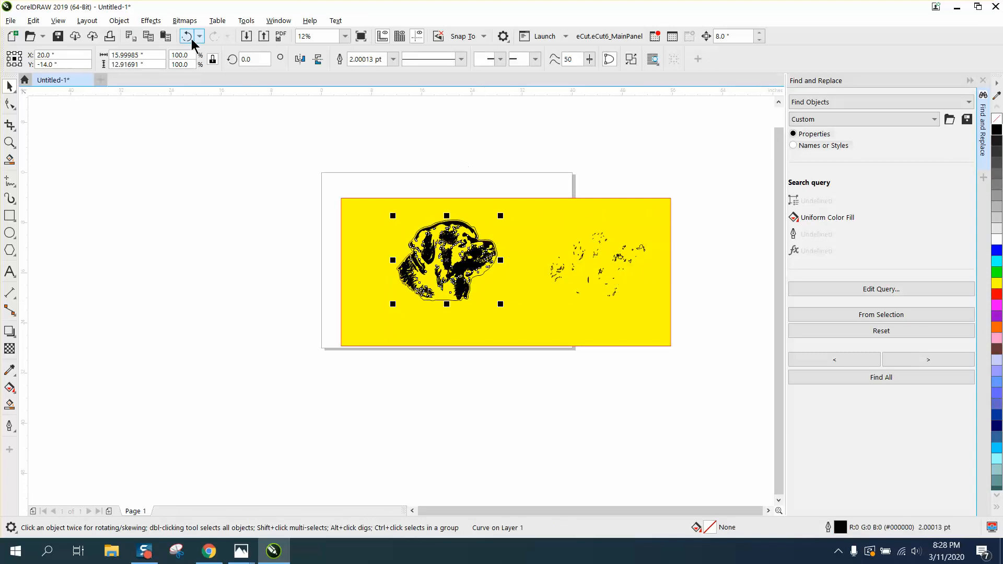
{"action": "left_click", "coordinate": [215, 36]}
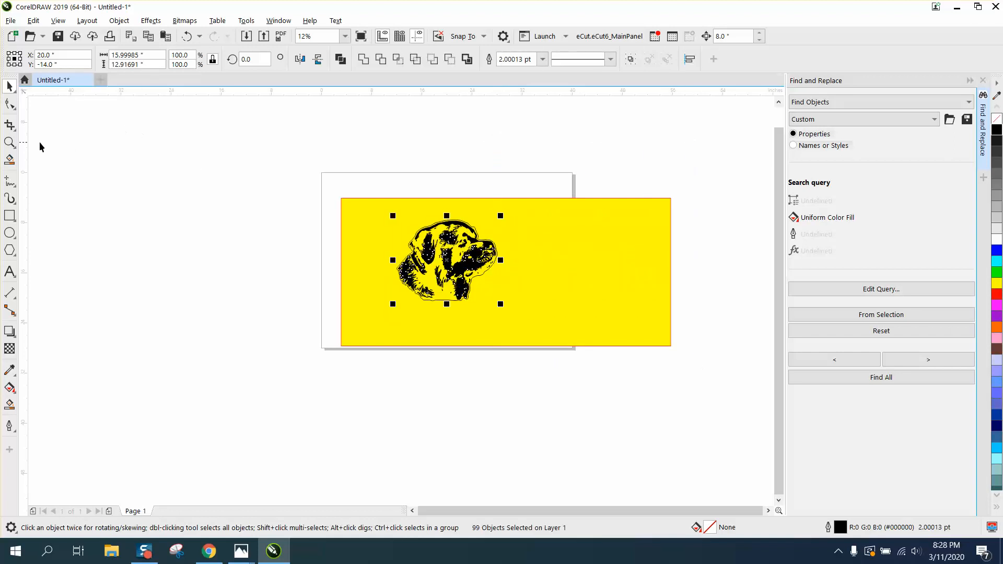
- Zoom in on the dog head to check the 2 pt contour, then return to the Pick tool
{"action": "left_click", "coordinate": [520, 333]}
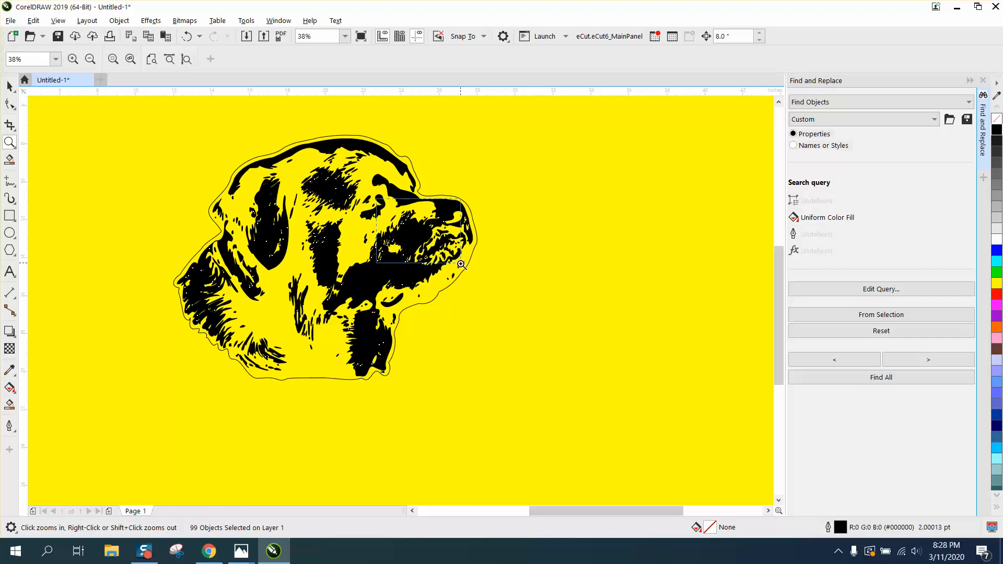
{"action": "left_click", "coordinate": [460, 265]}
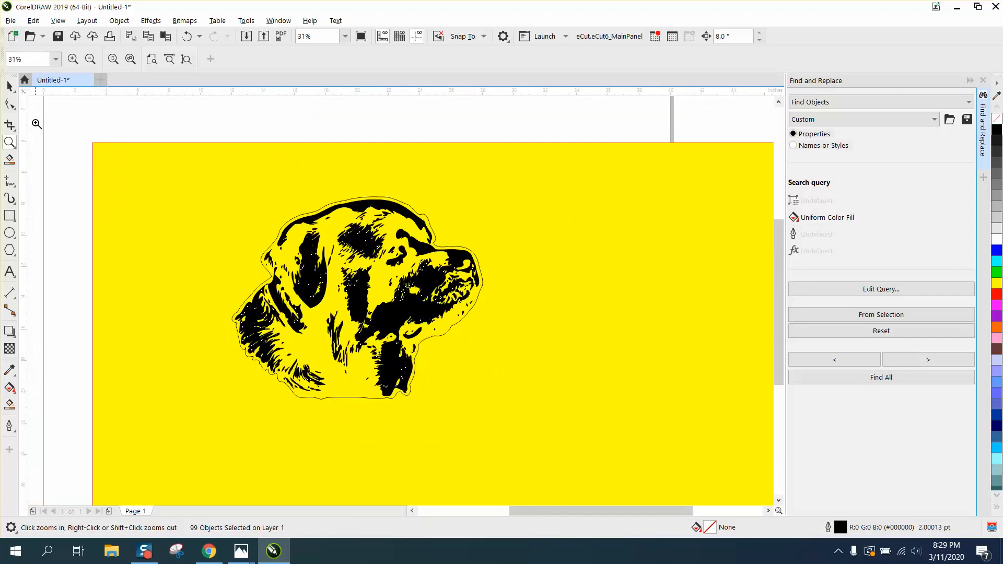
{"action": "left_click", "coordinate": [357, 297]}
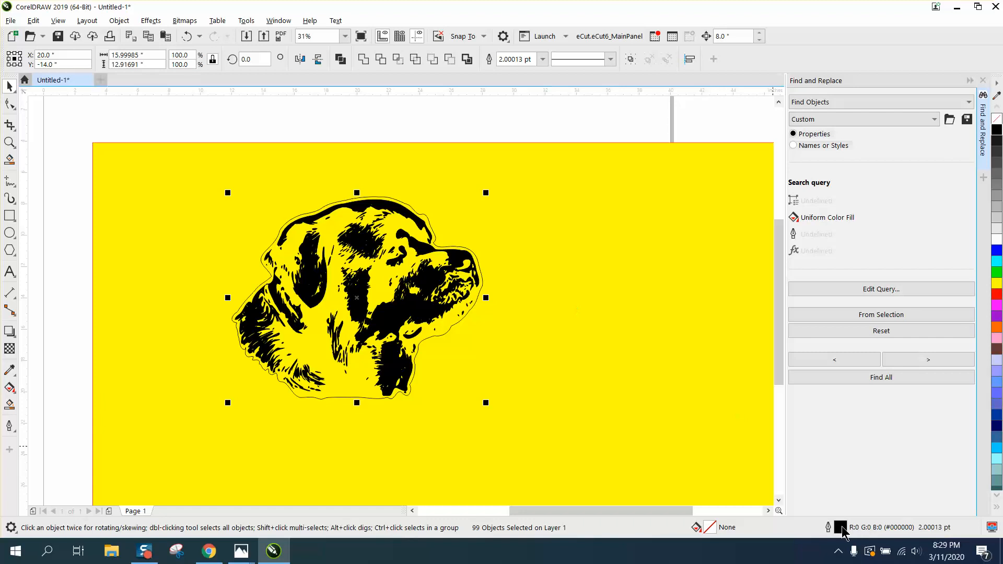
- Change the outline width of the black pieces to 4 pt after briefly trying 8 pt
{"action": "left_click", "coordinate": [421, 230]}
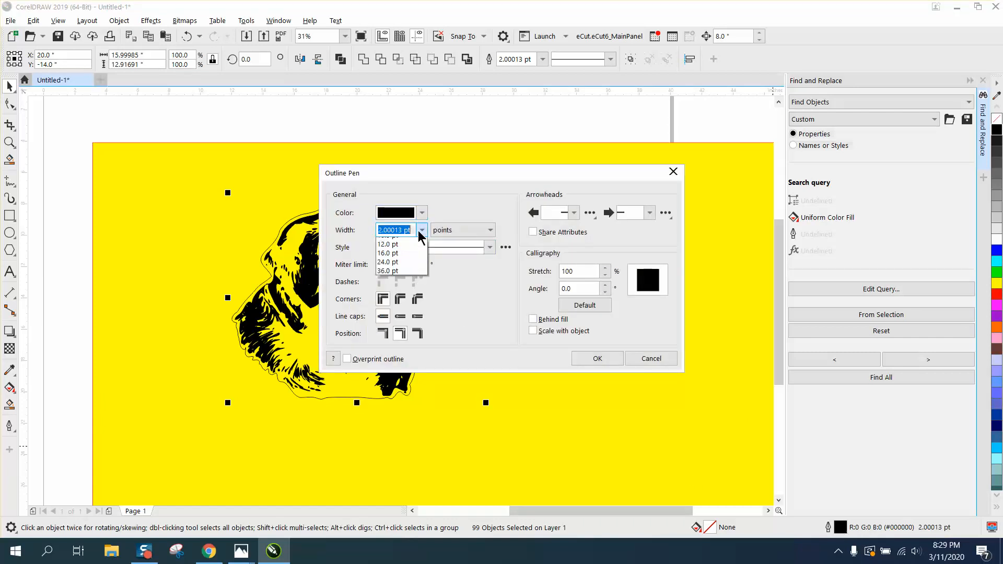
{"action": "left_click", "coordinate": [386, 230]}
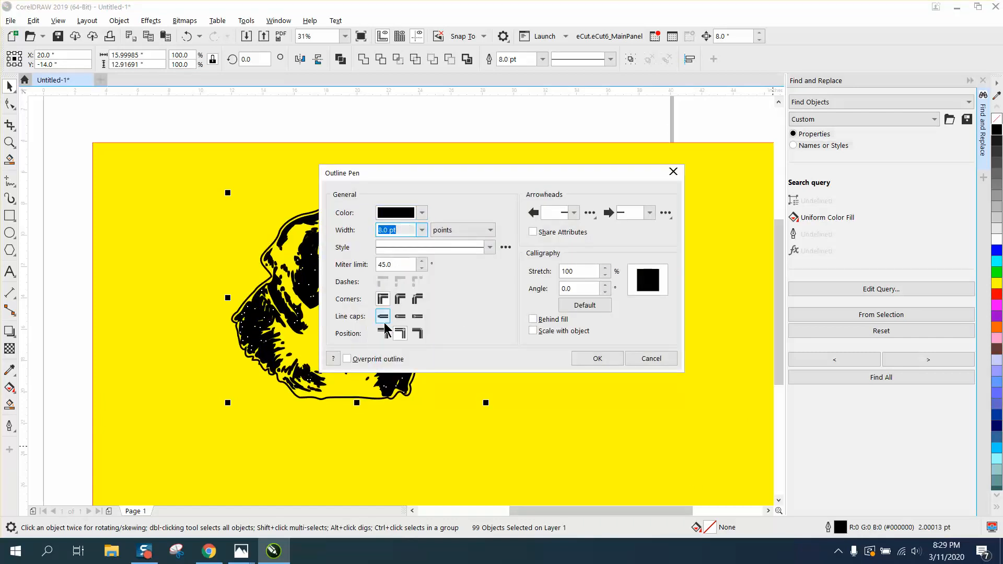
{"action": "left_click", "coordinate": [421, 230]}
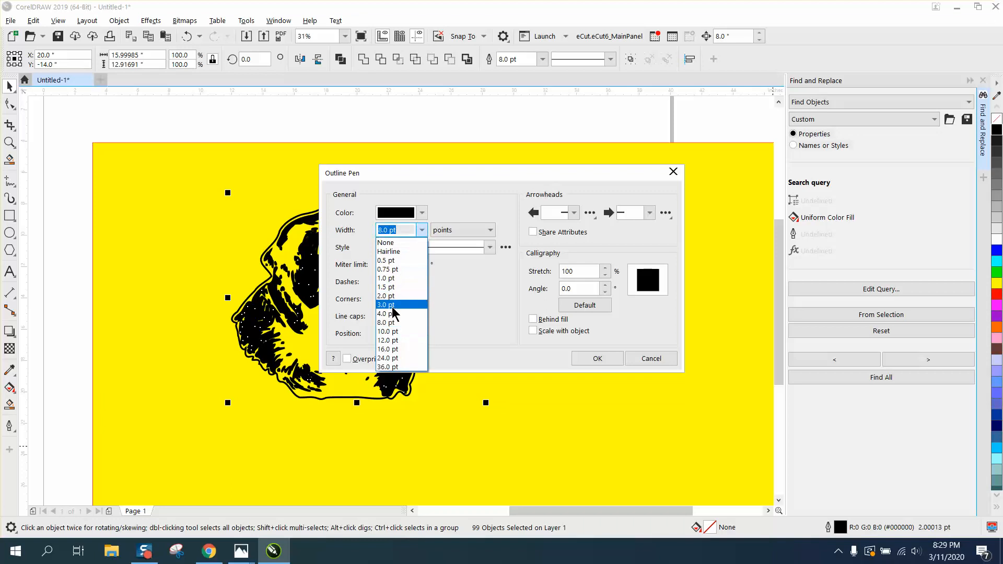
{"action": "left_click", "coordinate": [597, 358]}
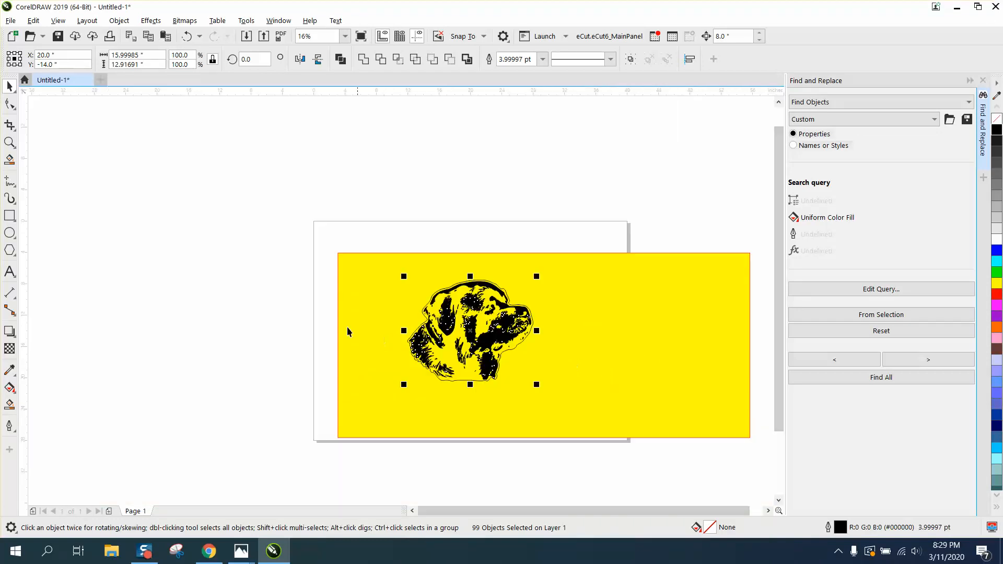
- Paste the original Rottweiler bitmap onto the canvas beside the outlined artwork
{"action": "right_click", "coordinate": [349, 331]}
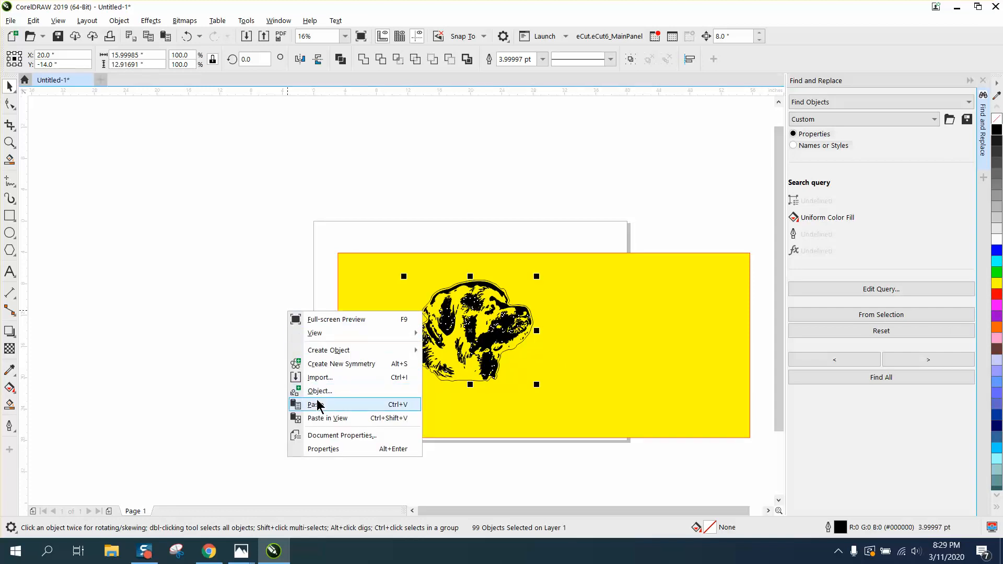
{"action": "left_click", "coordinate": [317, 405]}
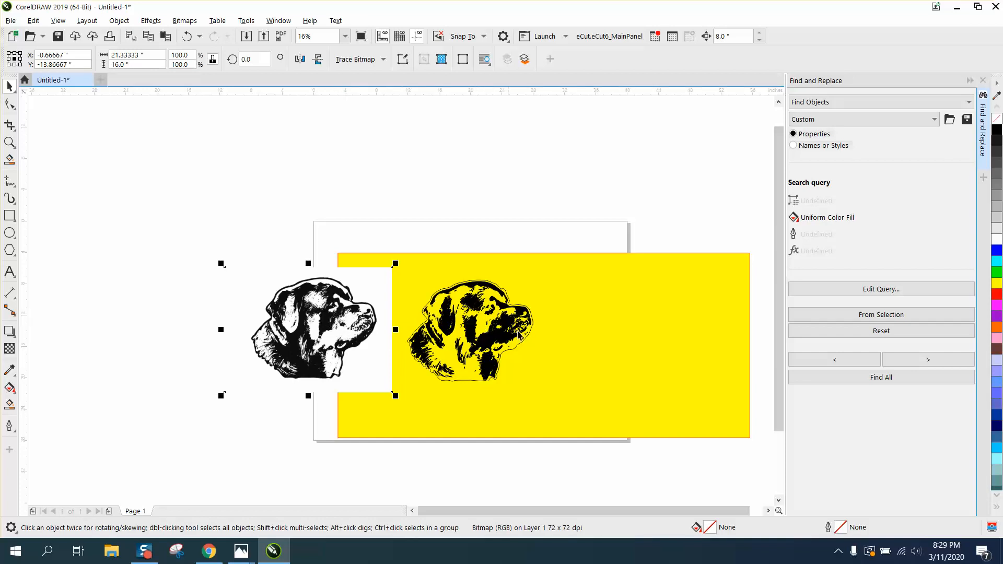
{"action": "mouse_move", "coordinate": [343, 323]}
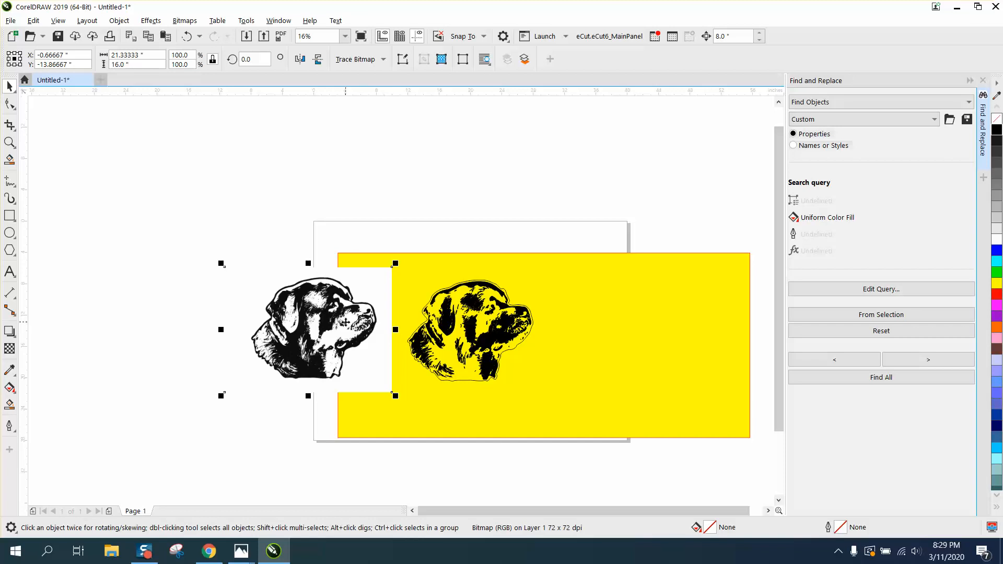
{"action": "mouse_move", "coordinate": [387, 307]}
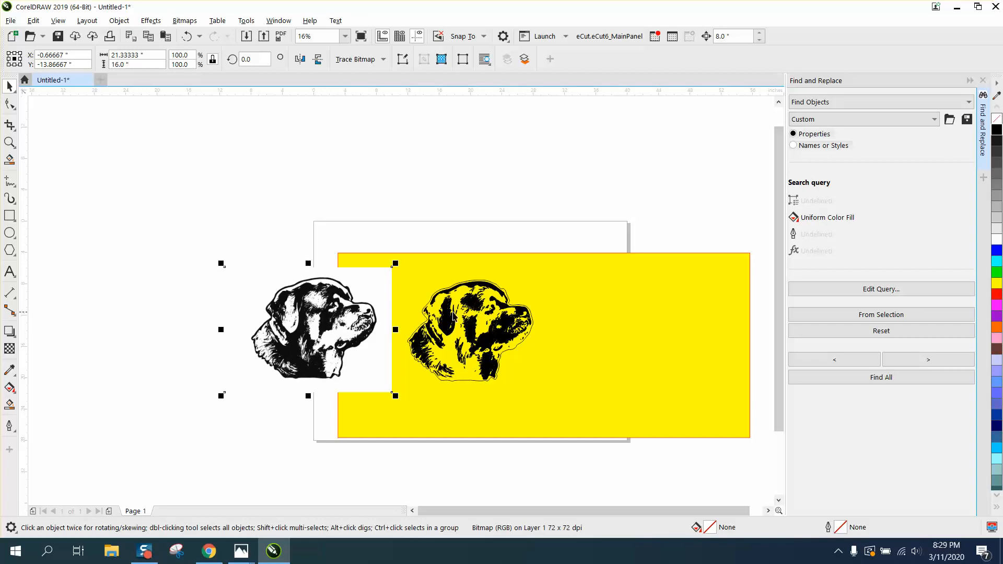
{"action": "mouse_move", "coordinate": [30, 166]}
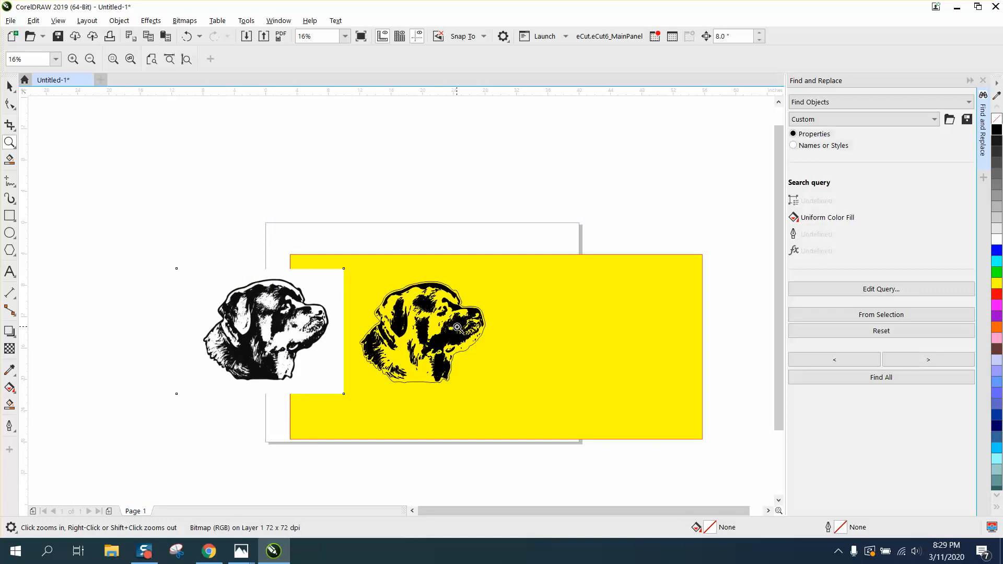
{"action": "mouse_move", "coordinate": [282, 322]}
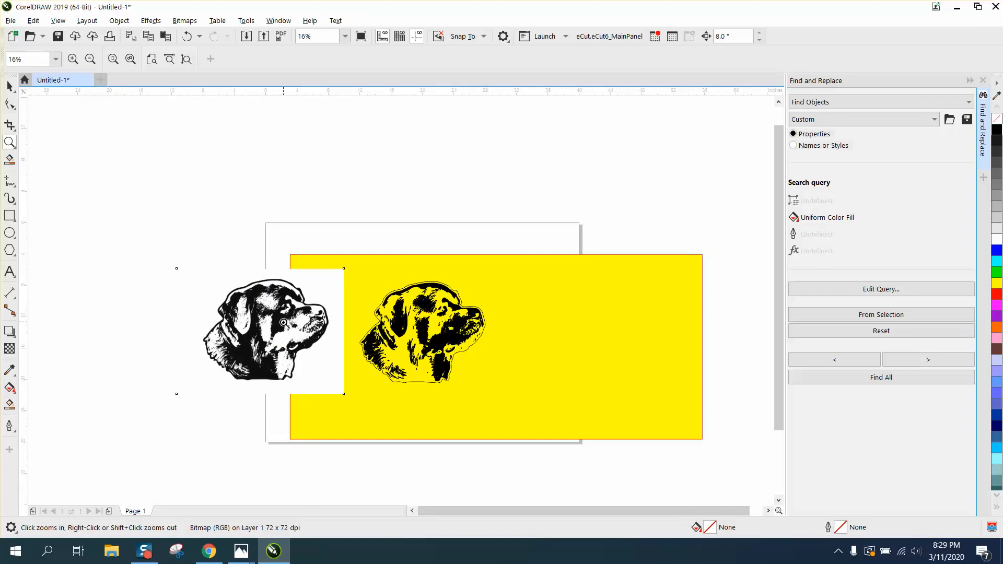
{"action": "mouse_move", "coordinate": [280, 309]}
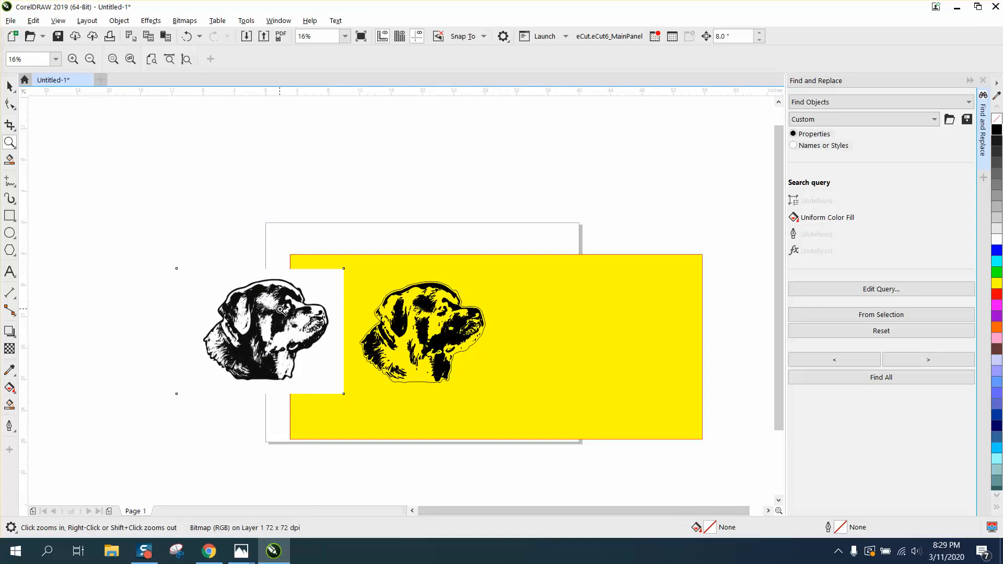
{"action": "mouse_move", "coordinate": [289, 313]}
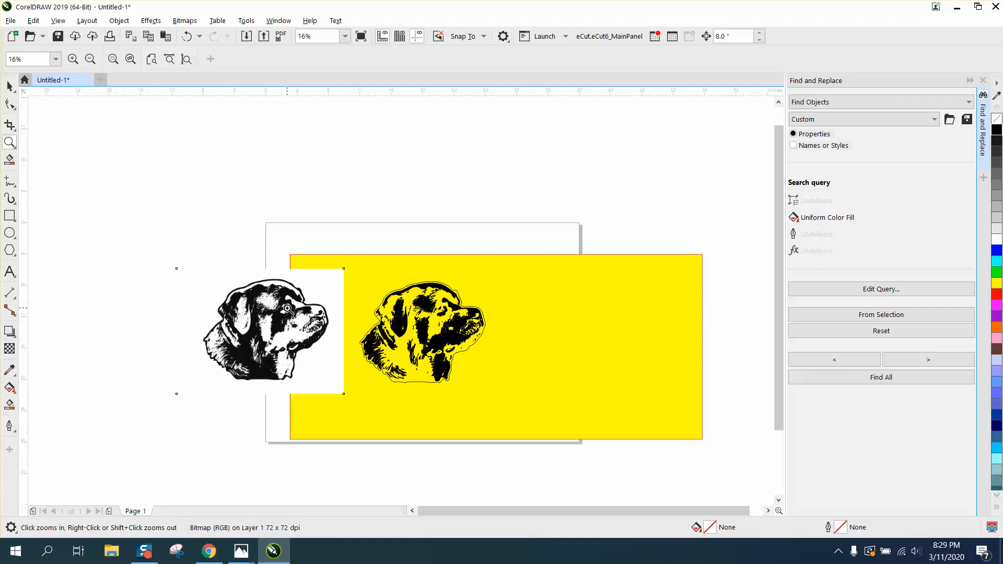
{"action": "mouse_move", "coordinate": [165, 229]}
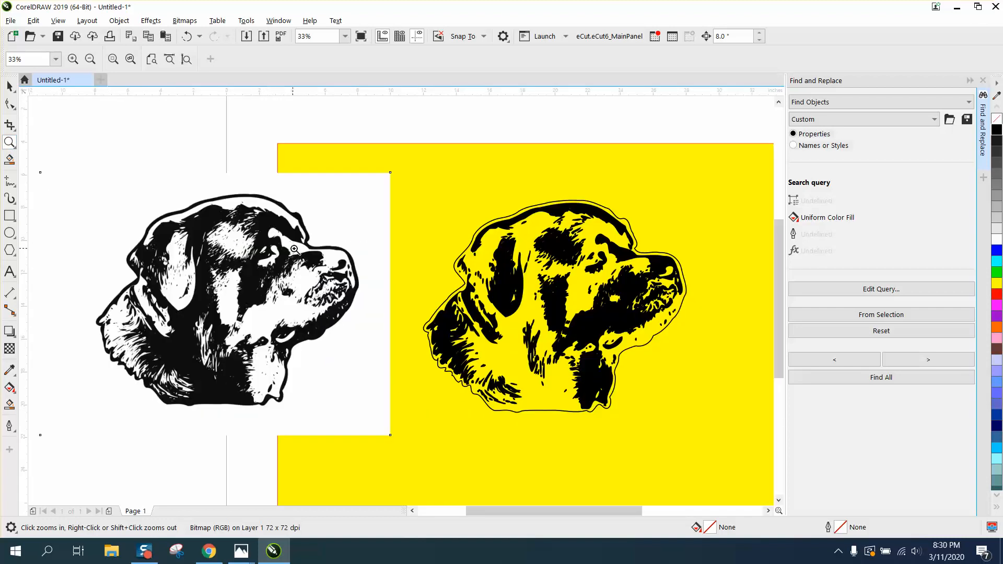
{"action": "mouse_move", "coordinate": [636, 323]}
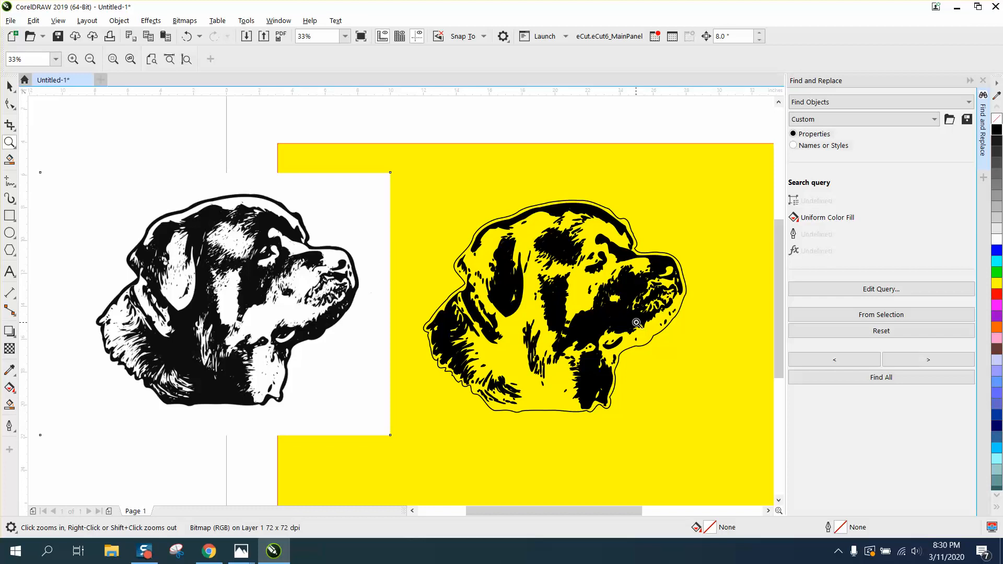
{"action": "mouse_move", "coordinate": [619, 301]}
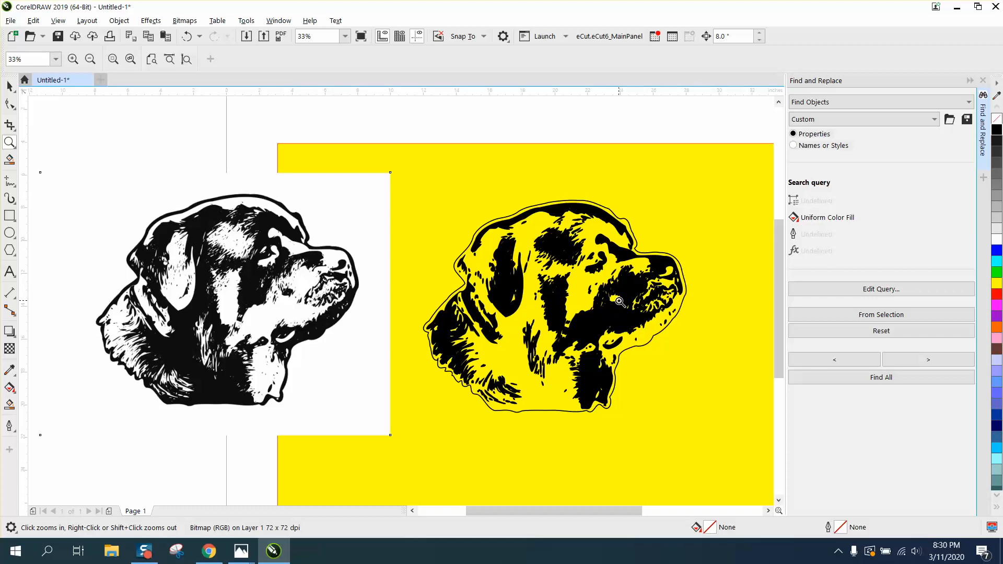
{"action": "mouse_move", "coordinate": [110, 203]}
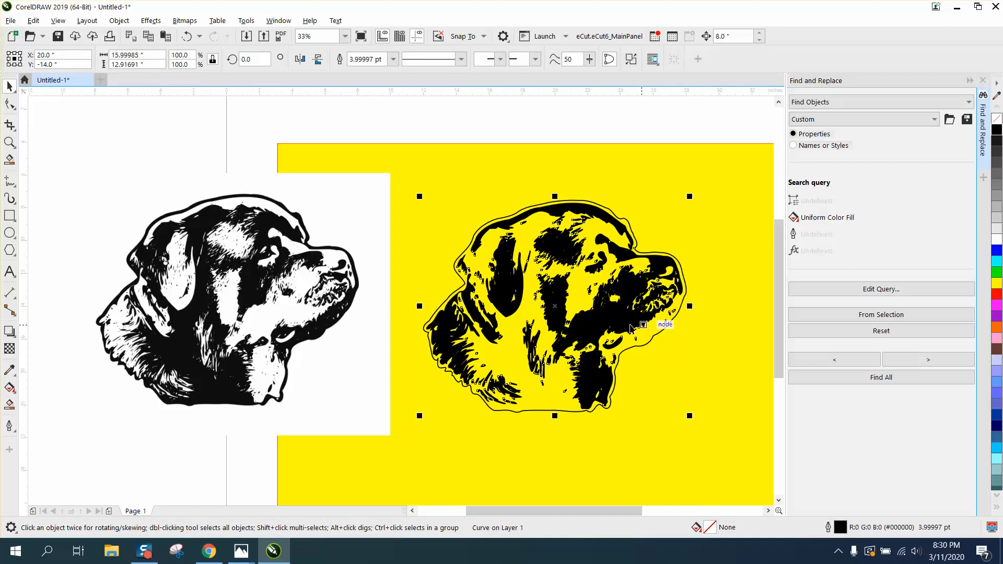
{"action": "mouse_move", "coordinate": [758, 284]}
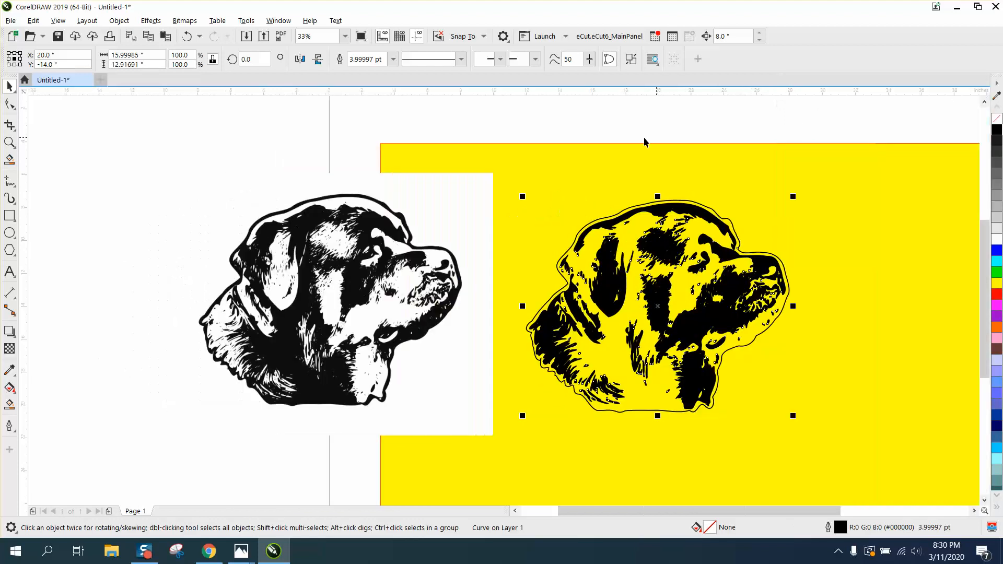
{"action": "mouse_move", "coordinate": [511, 157]}
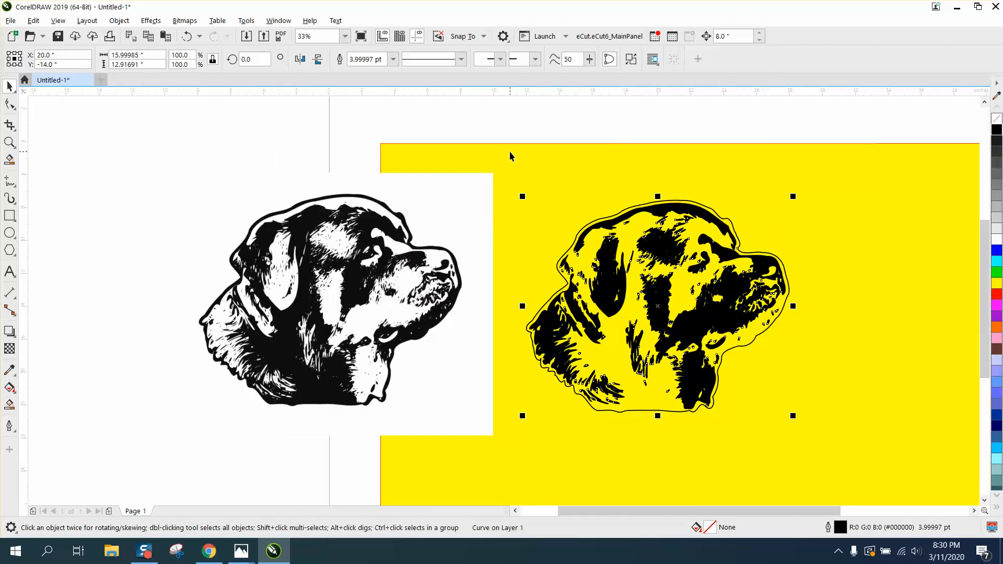
{"action": "mouse_move", "coordinate": [511, 159]}
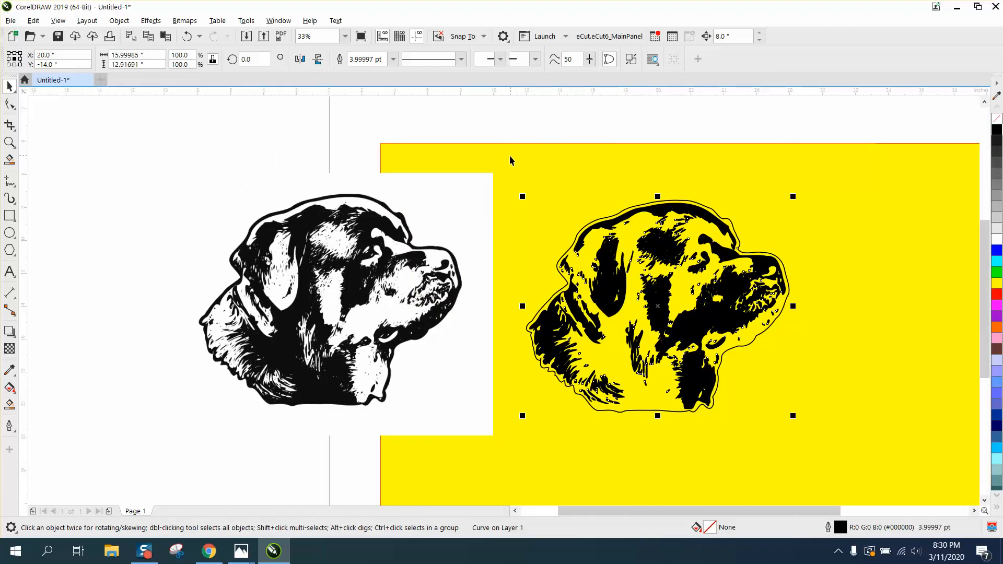